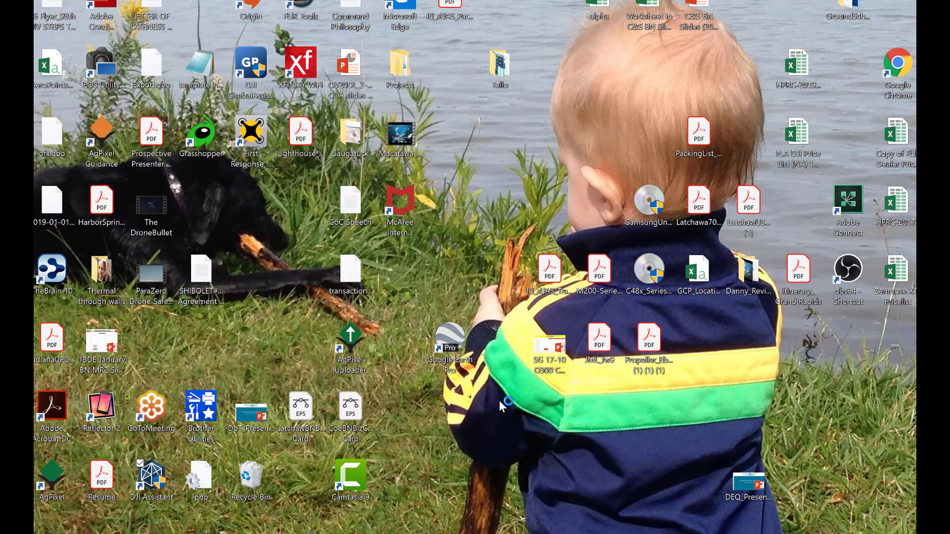
Launch DJI Assistant 2 from the desktop shortcut and wait for the Matrice 200 Series
double_click(150, 479)
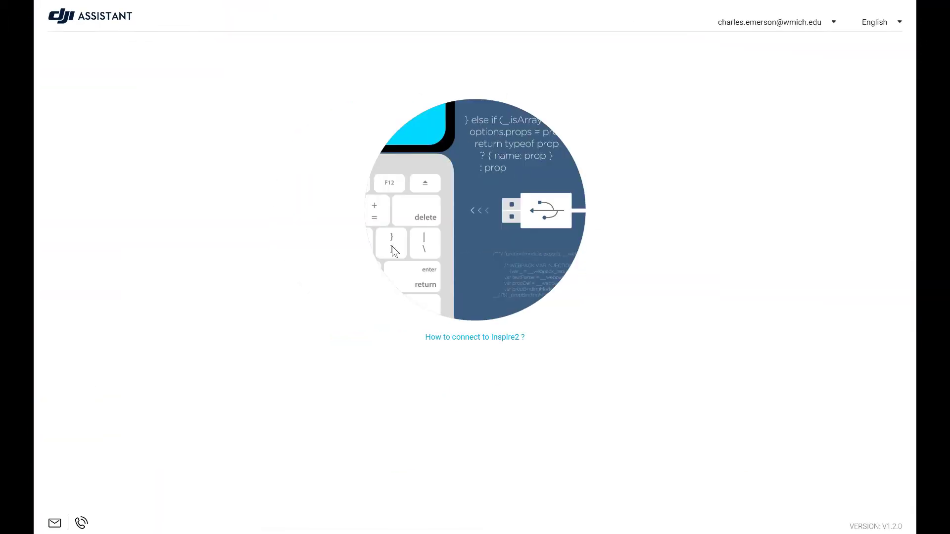
mouse_move(501, 309)
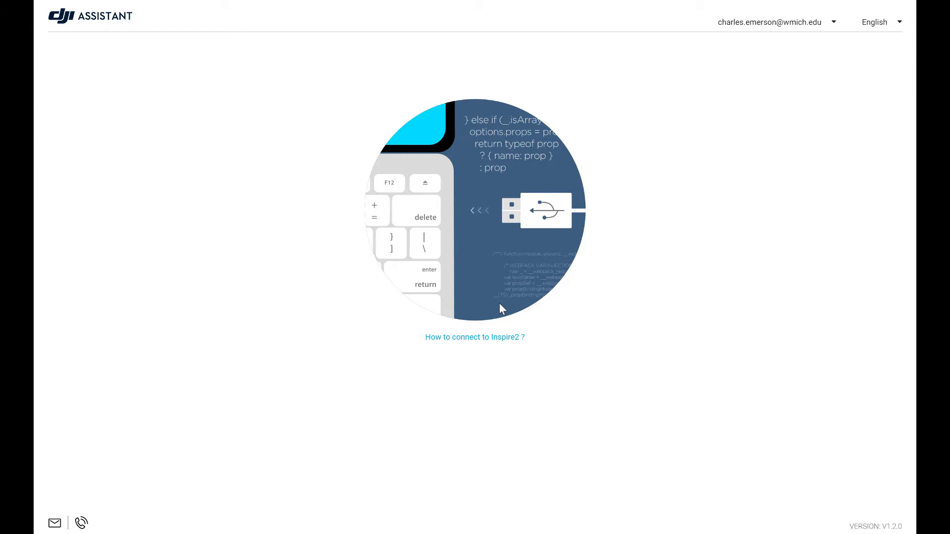
mouse_move(539, 213)
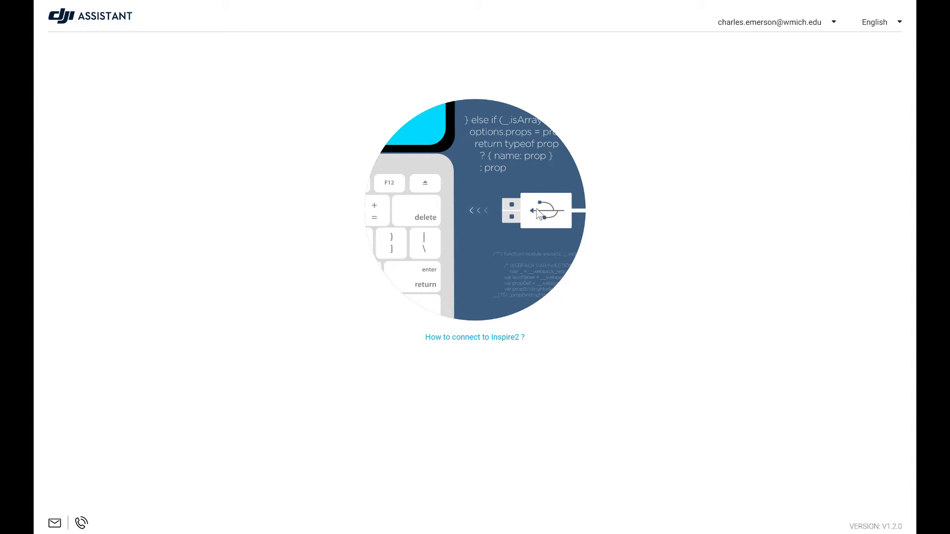
mouse_move(467, 276)
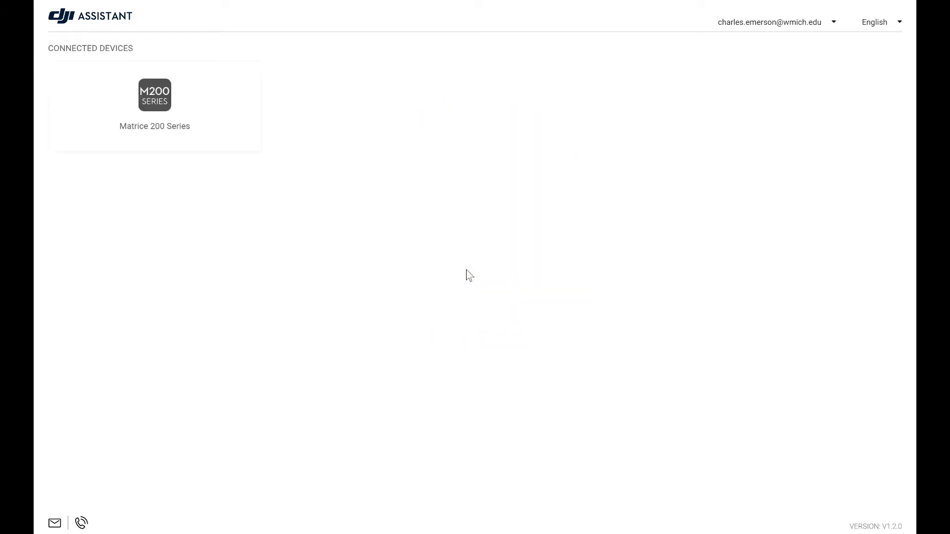
mouse_move(179, 121)
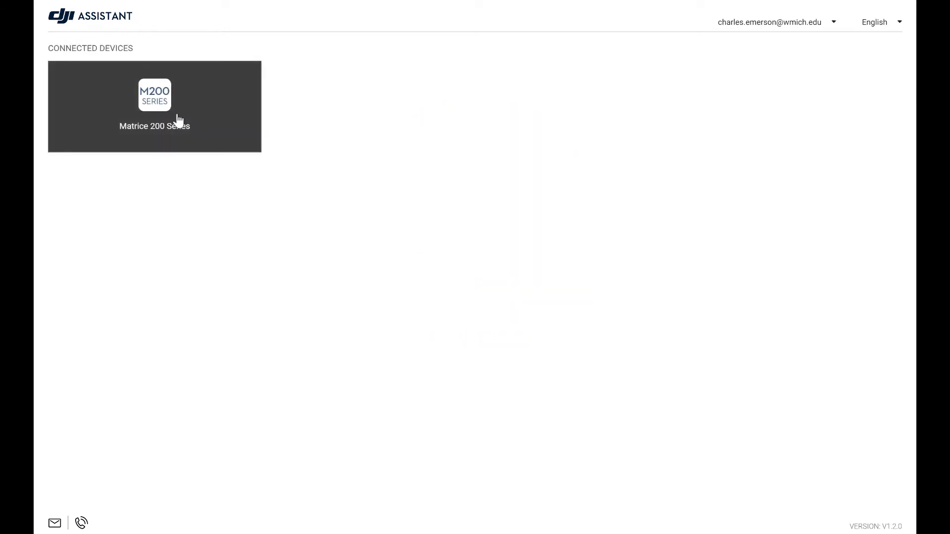
Open the Matrice 200 Series firmware list (current V01.02.0301) and ignore the No-fly Zone Database update
left_click(154, 106)
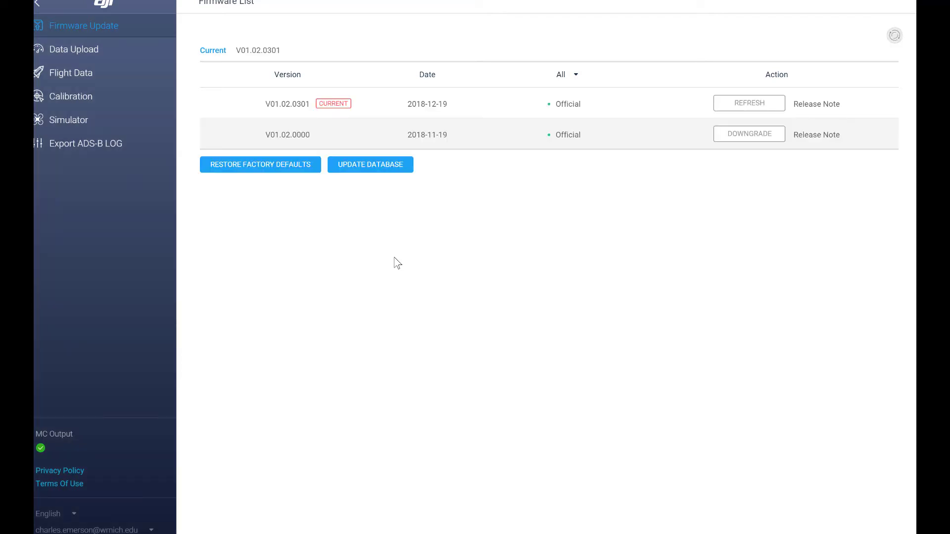
left_click(369, 164)
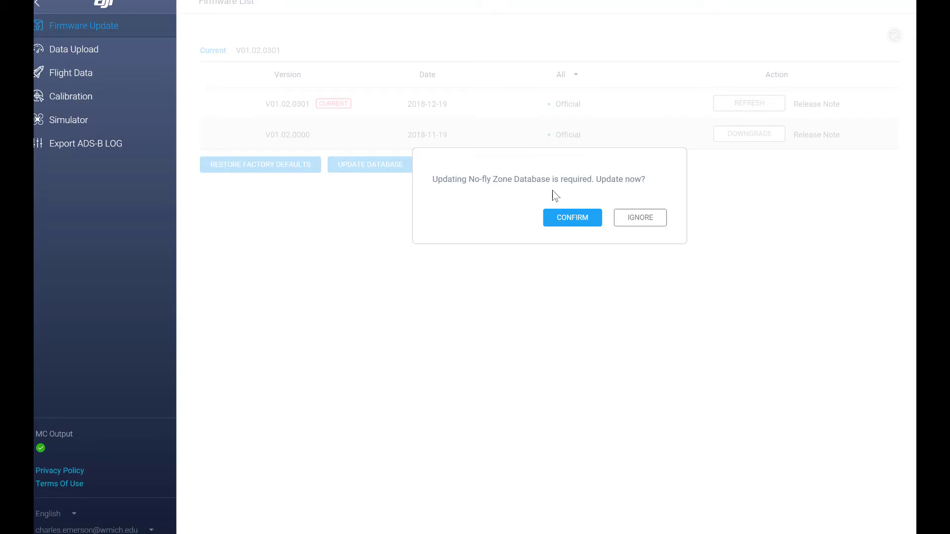
mouse_move(591, 241)
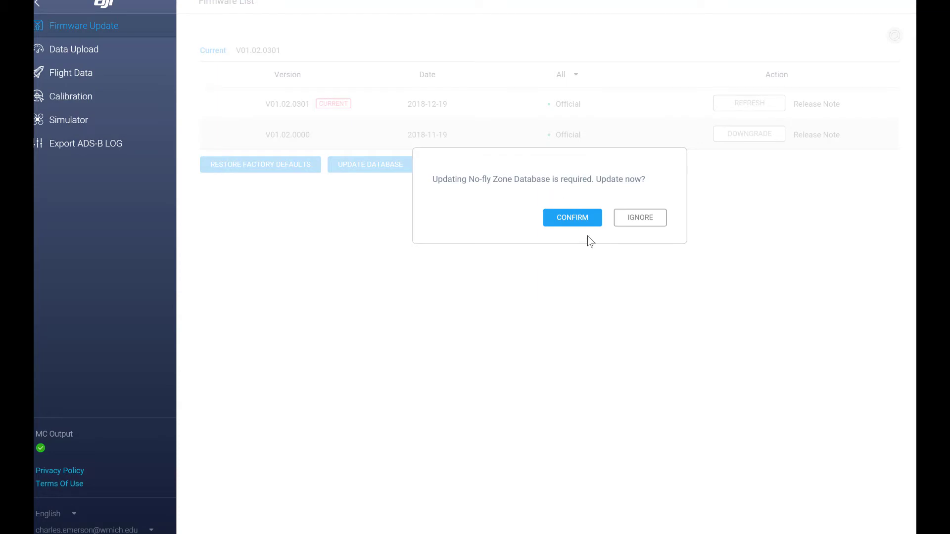
mouse_move(640, 218)
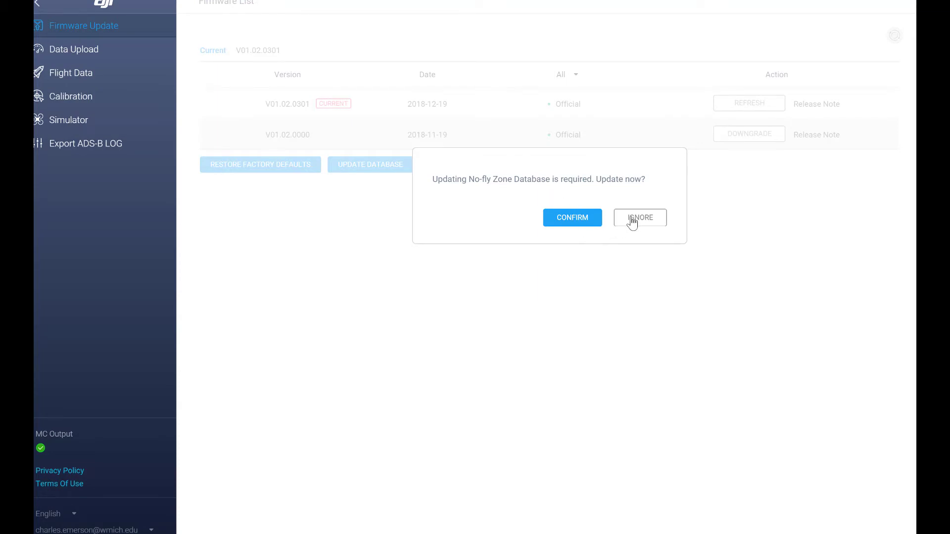
left_click(640, 218)
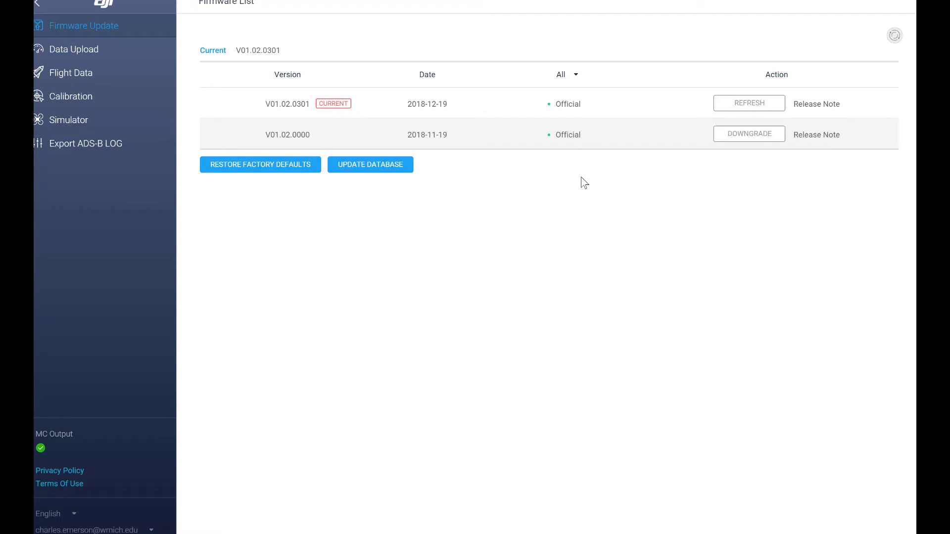
mouse_move(697, 108)
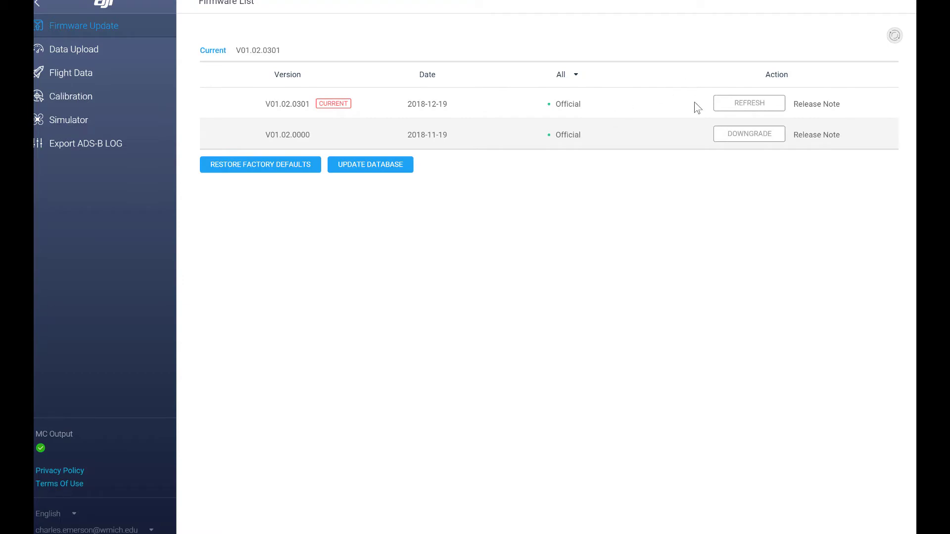
mouse_move(748, 109)
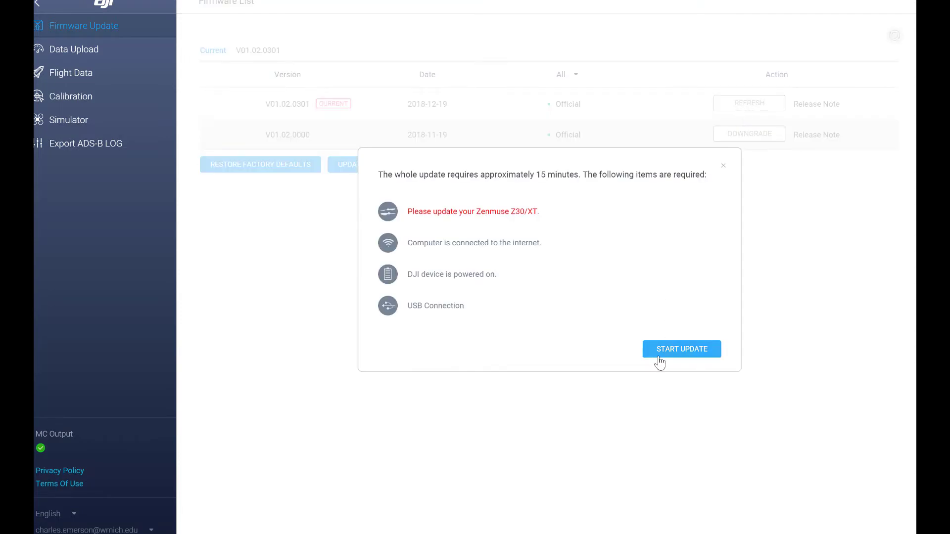
mouse_move(670, 354)
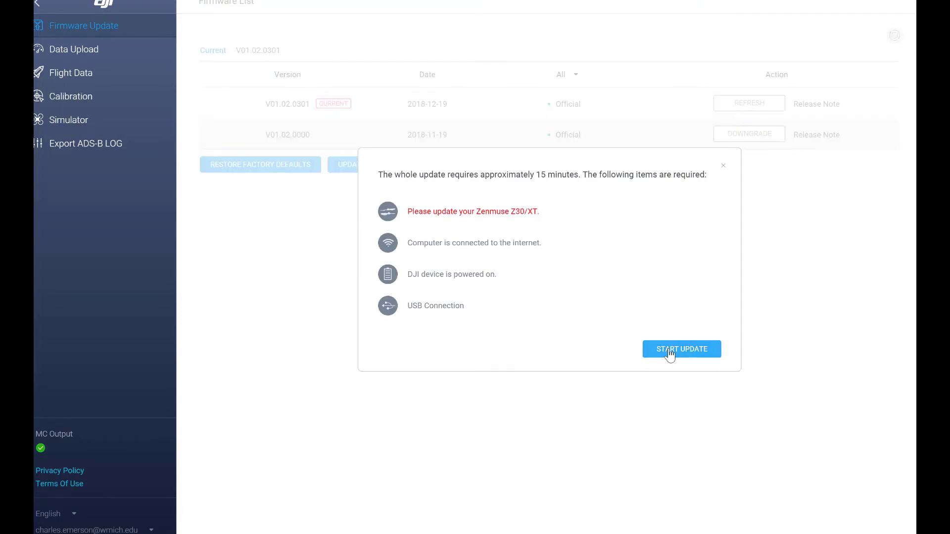
mouse_move(722, 168)
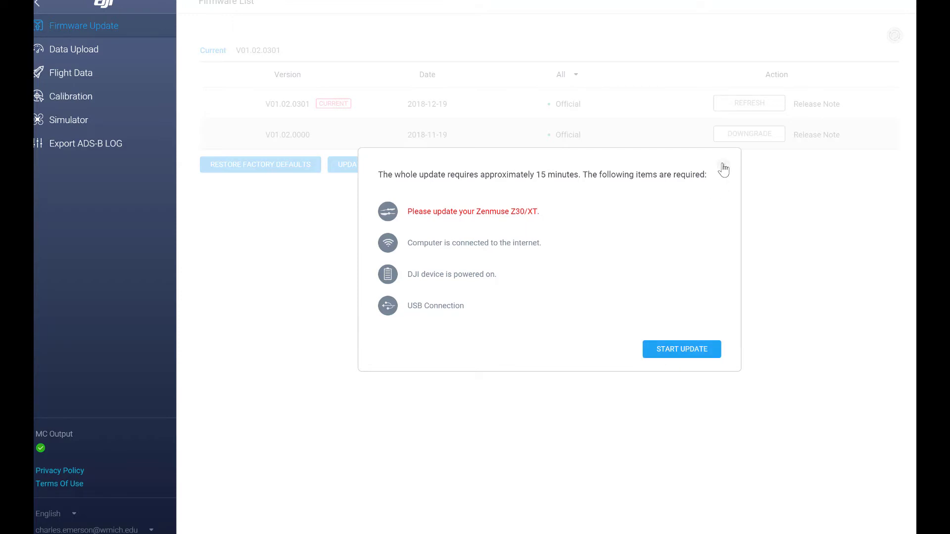
mouse_move(681, 350)
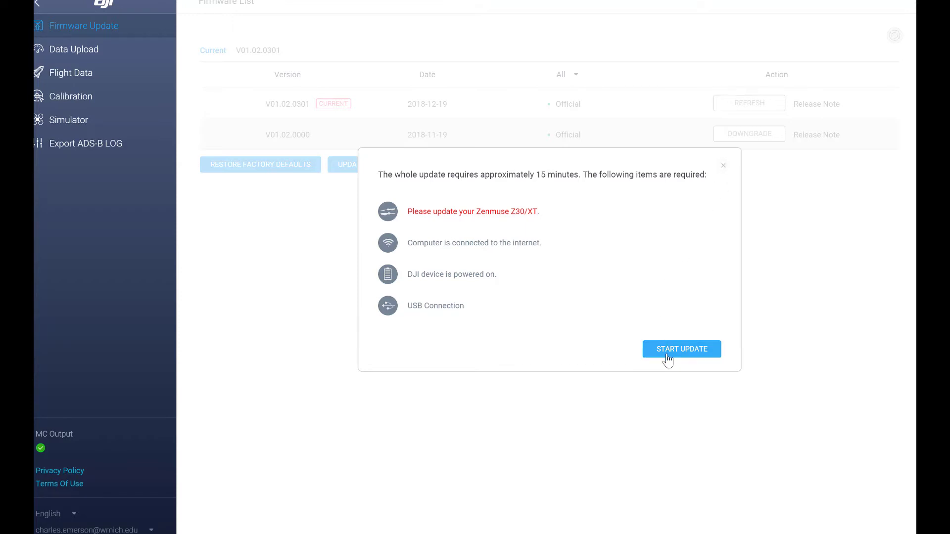
left_click(681, 349)
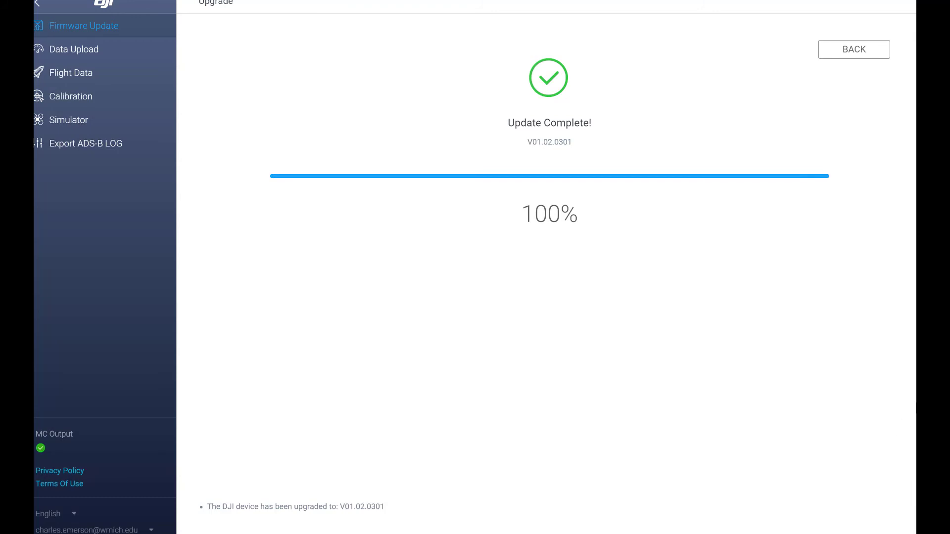
mouse_move(841, 48)
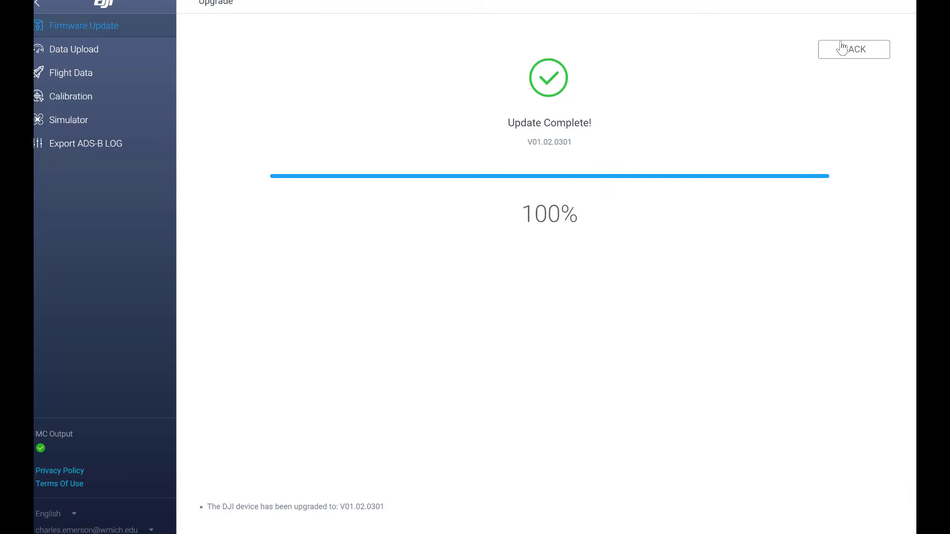
Go back from the Update Complete screen to the Firmware List showing V01.02.0301 as current
left_click(852, 49)
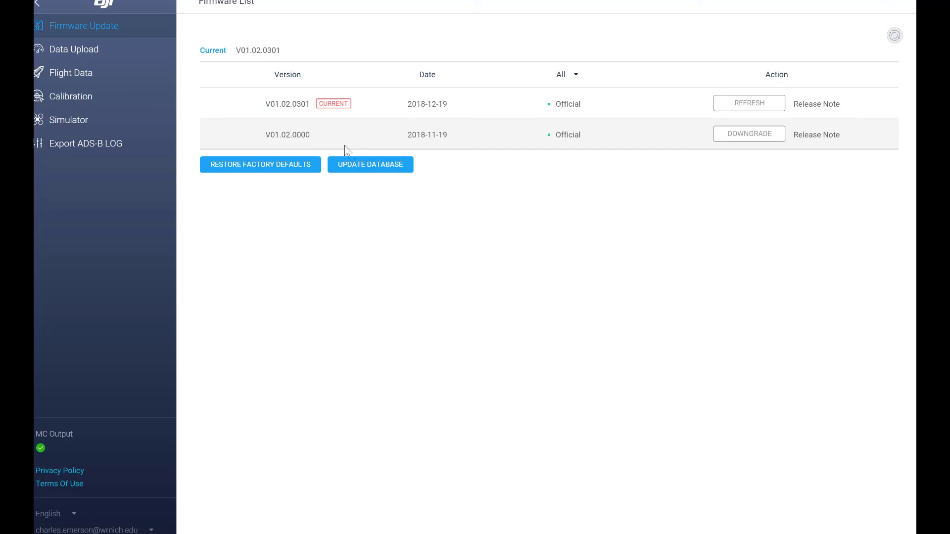
mouse_move(593, 174)
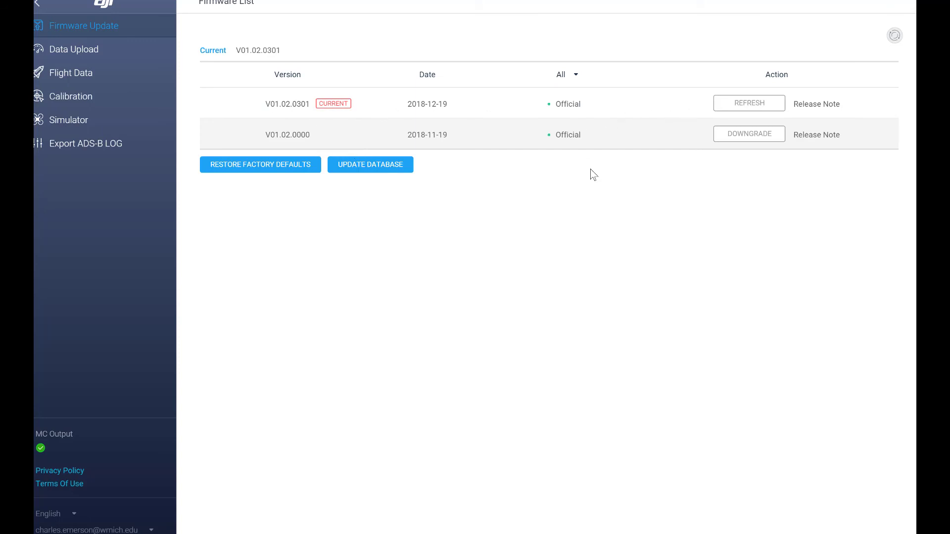
mouse_move(603, 222)
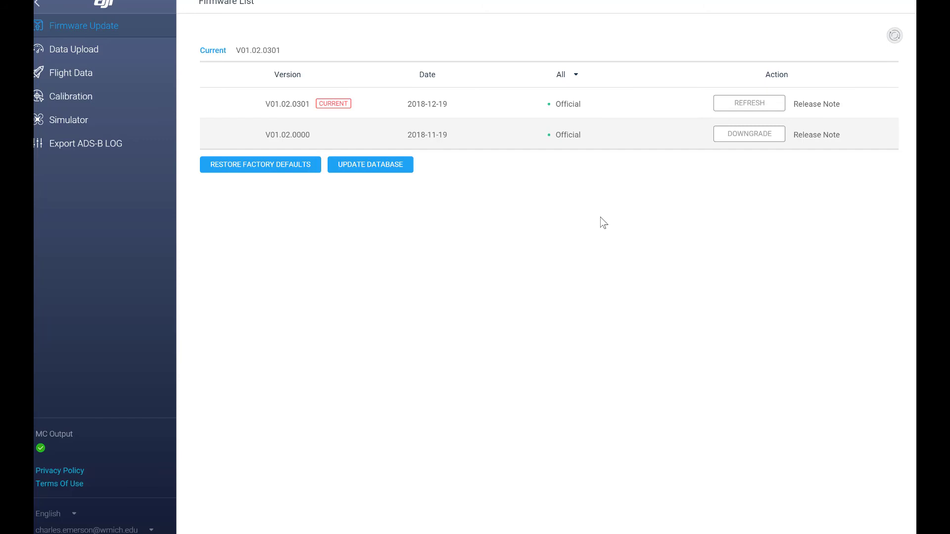